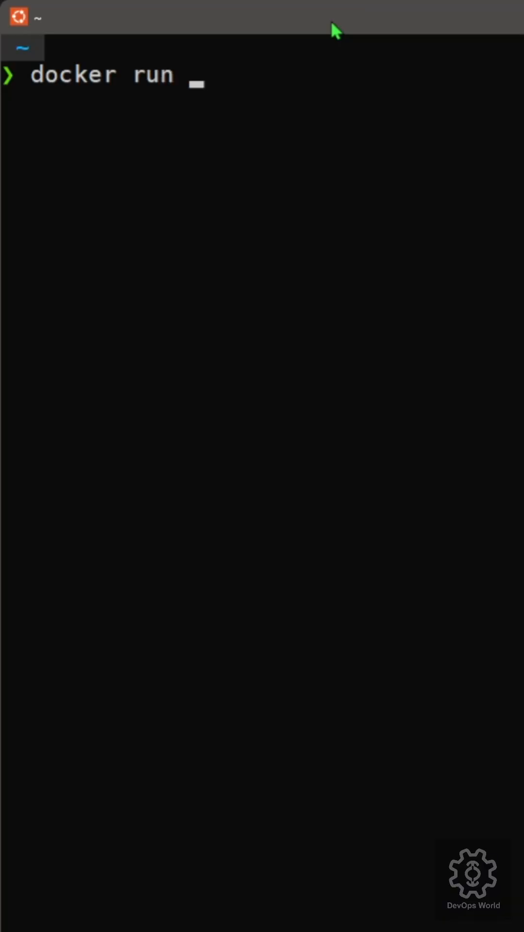
Run the hello-world container with 'docker run hello-world' to verify Docker works
{"action": "type", "text": "hellow"}
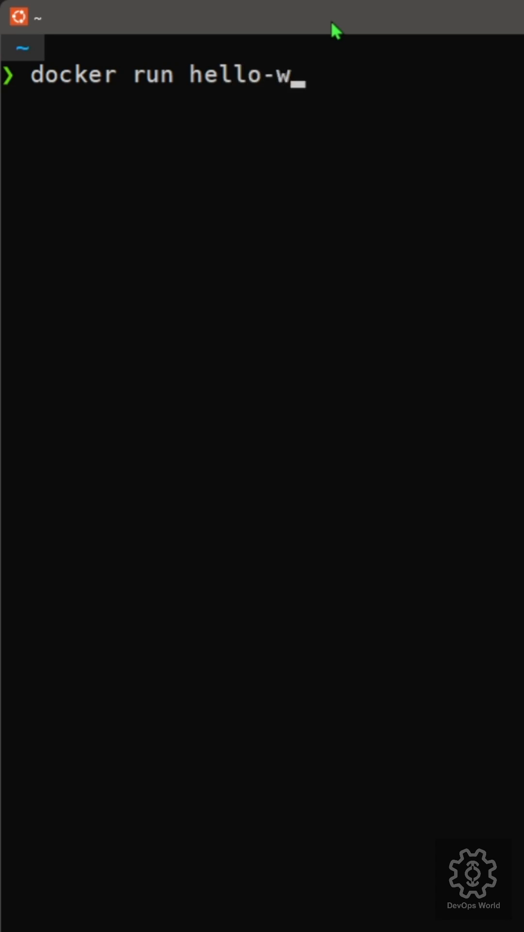
{"action": "type", "text": "orld"}
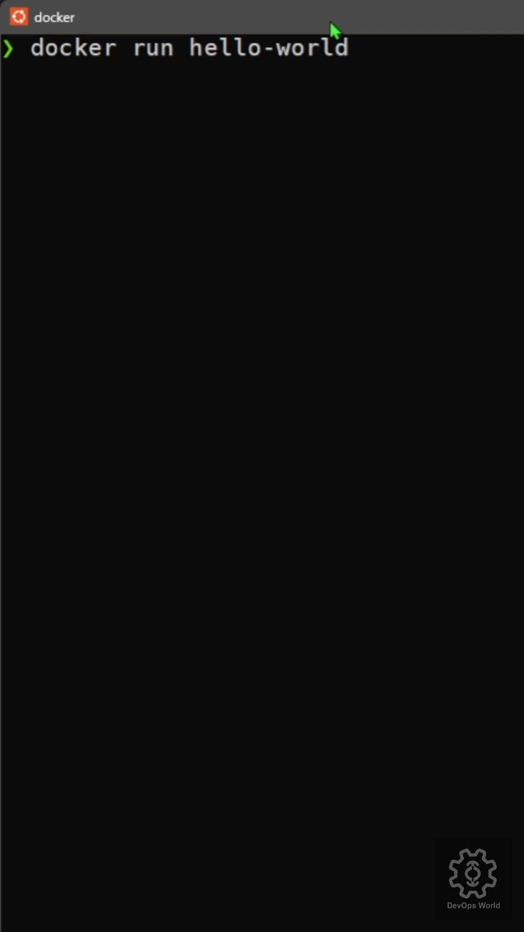
{"action": "key", "text": "Return"}
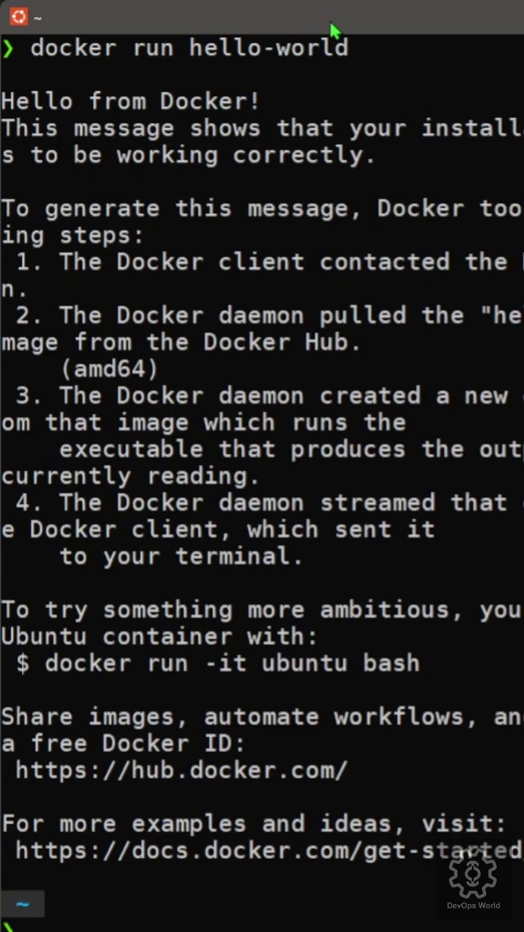
{"action": "mouse_move", "coordinate": [374, 622]}
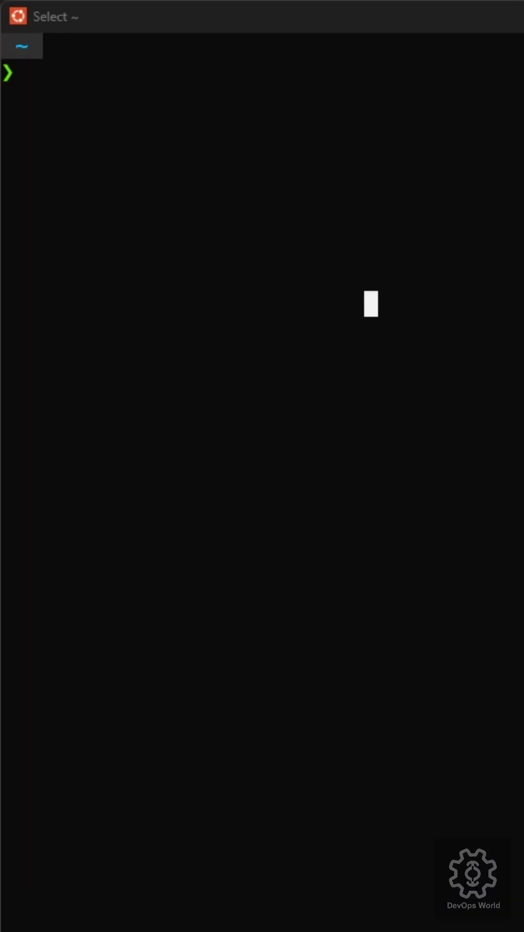
{"action": "mouse_move", "coordinate": [319, 104]}
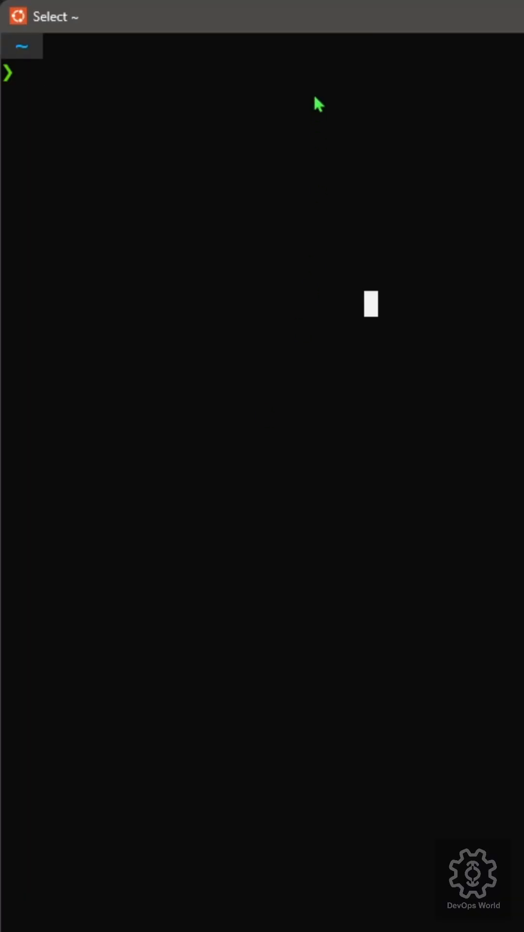
Run 'docker info' to list OSType linux, 12 CPUs and 7.445GiB memory
{"action": "type", "text": "docker"}
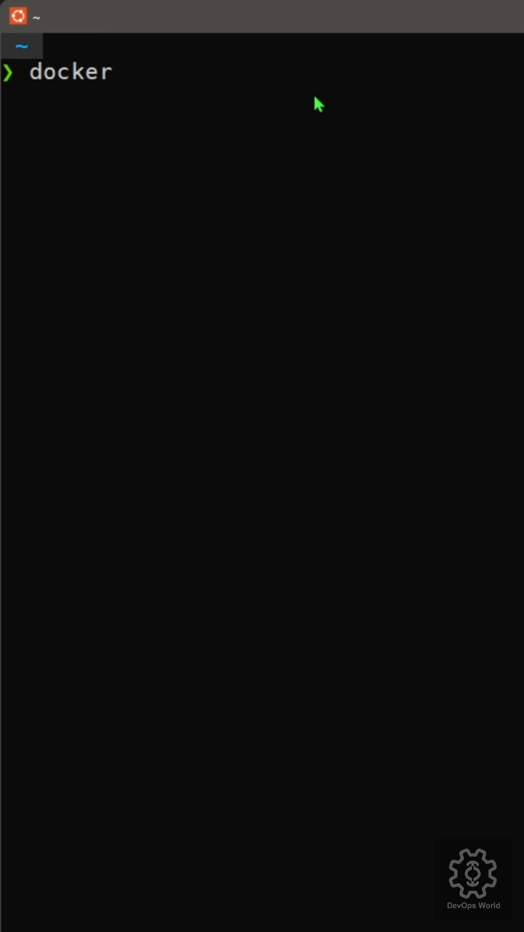
{"action": "type", "text": "info"}
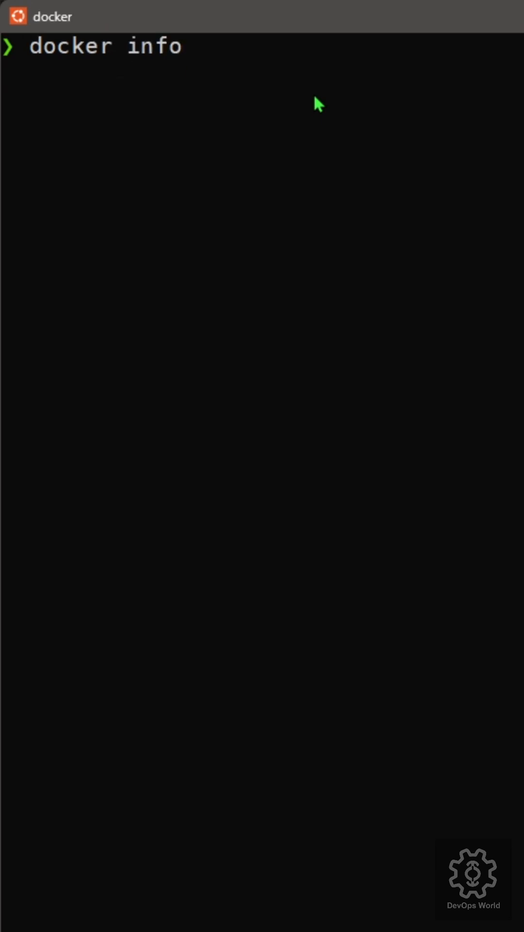
{"action": "key", "text": "Return"}
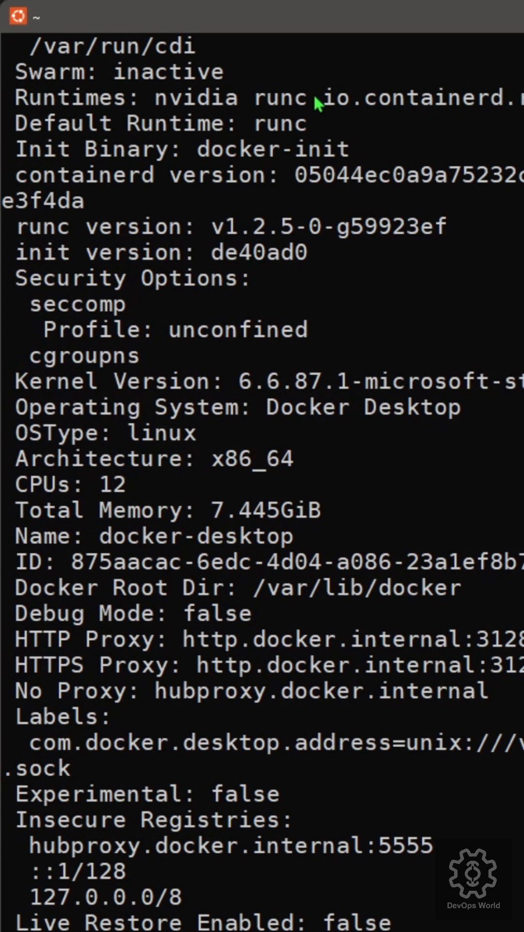
{"action": "mouse_move", "coordinate": [283, 138]}
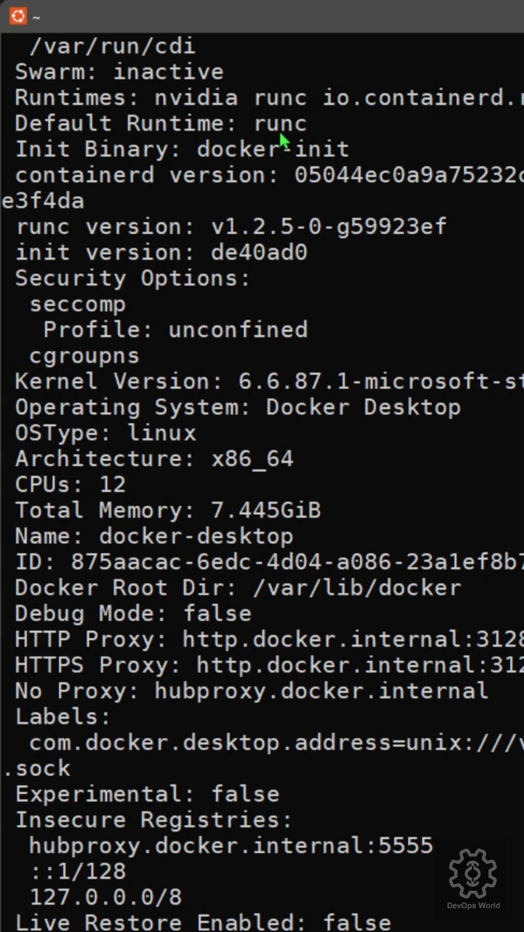
{"action": "mouse_move", "coordinate": [265, 290]}
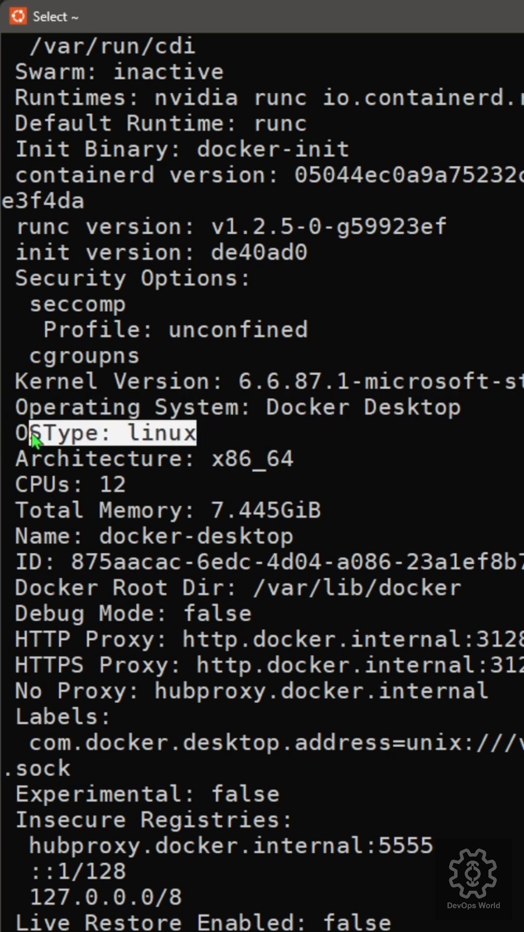
{"action": "mouse_move", "coordinate": [347, 523]}
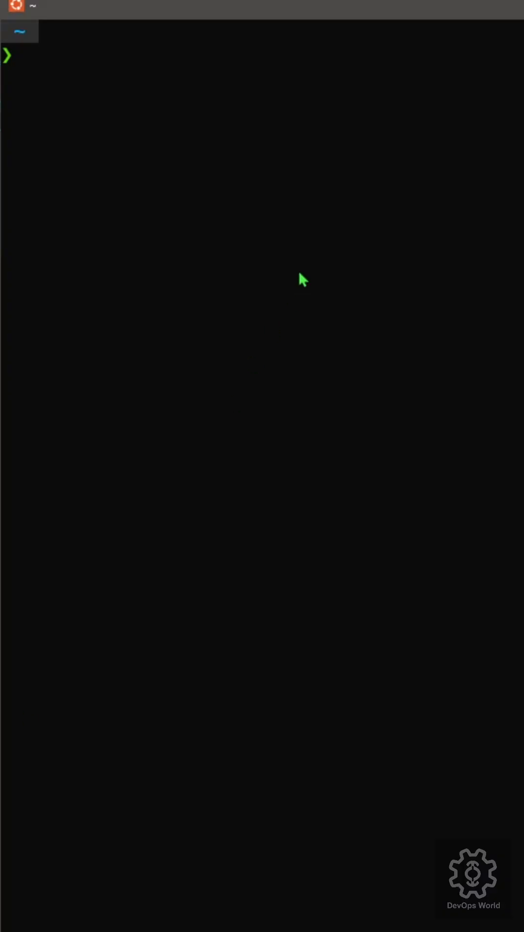
Pull the ubuntu:latest image with 'docker pull ubuntu:latest'
{"action": "type", "text": "docker"}
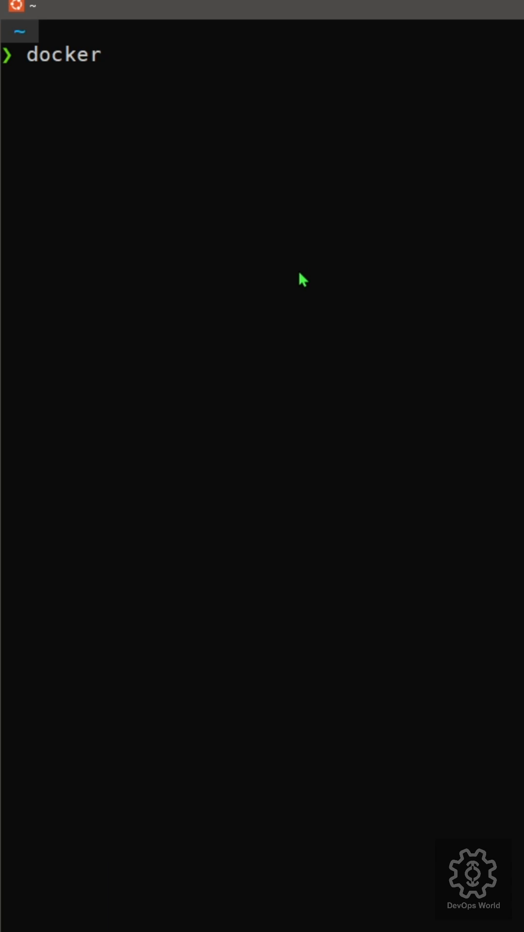
{"action": "type", "text": "pull ubu"}
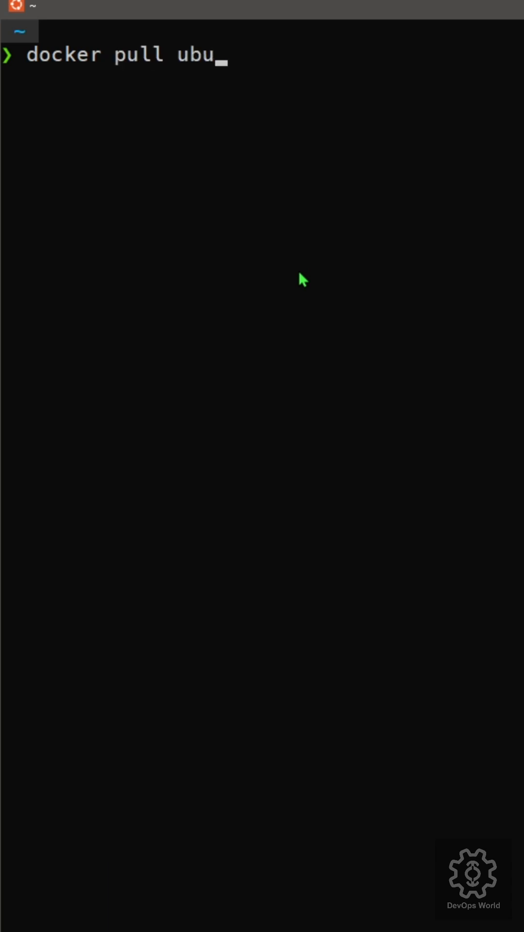
{"action": "type", "text": "ntu:la"}
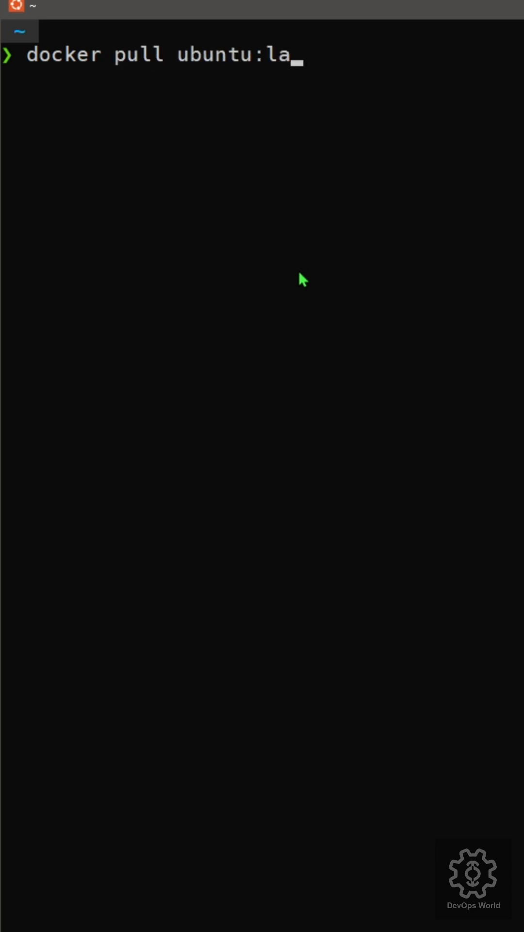
{"action": "type", "text": "test"}
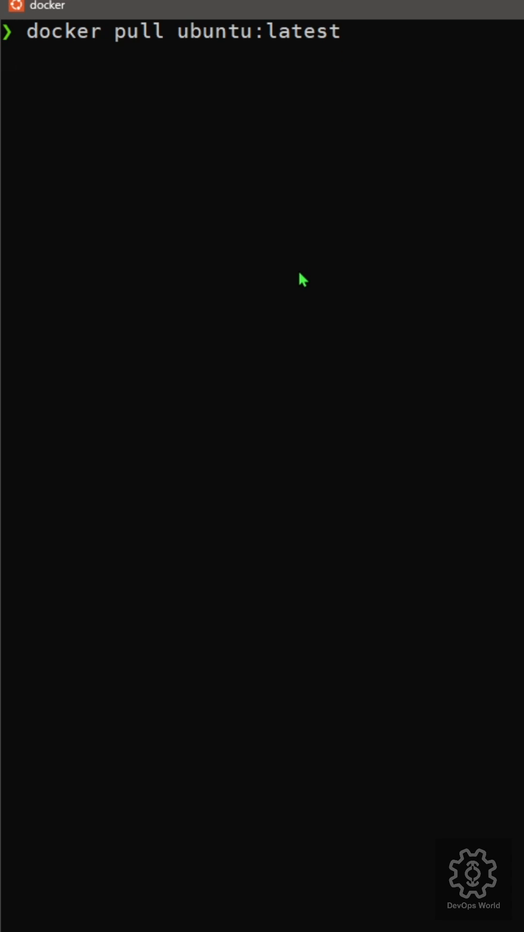
{"action": "key", "text": "Return"}
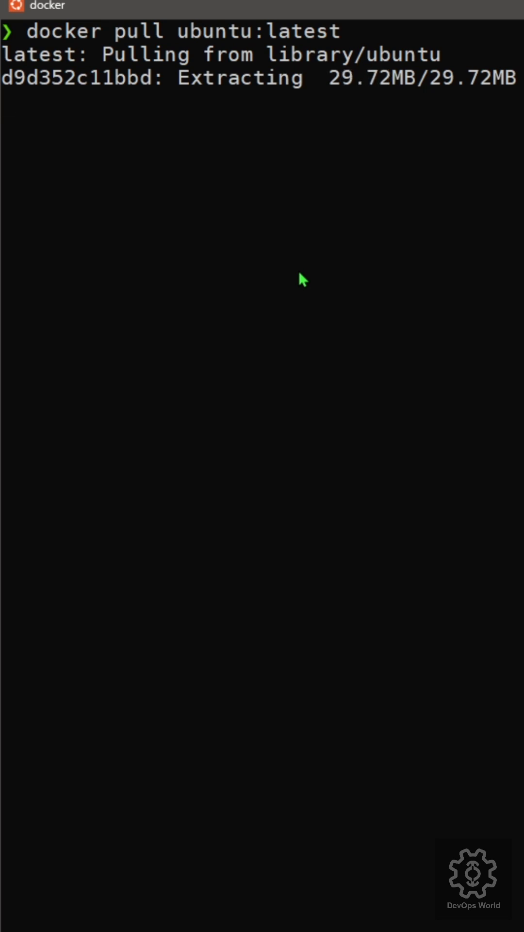
List local Docker images and select 'ubuntu' in the listing
{"action": "type", "text": "docker image"}
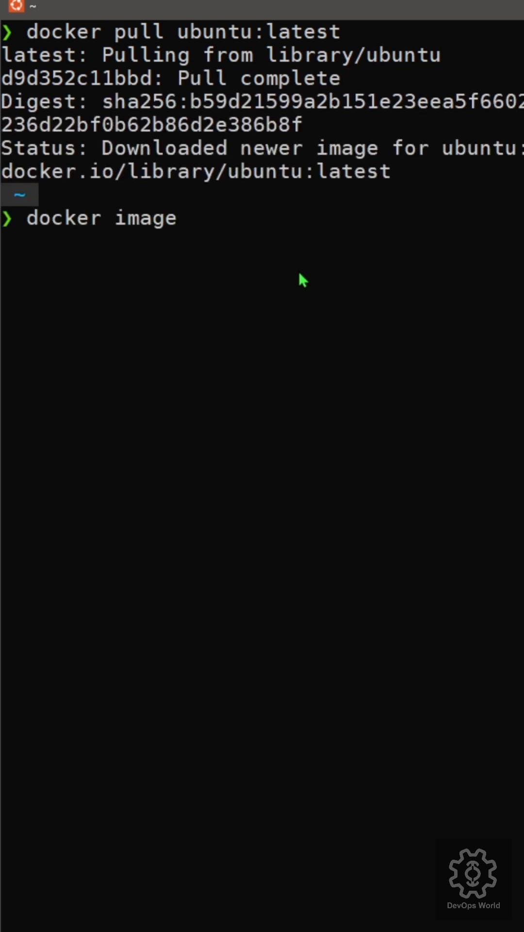
{"action": "key", "text": "Return"}
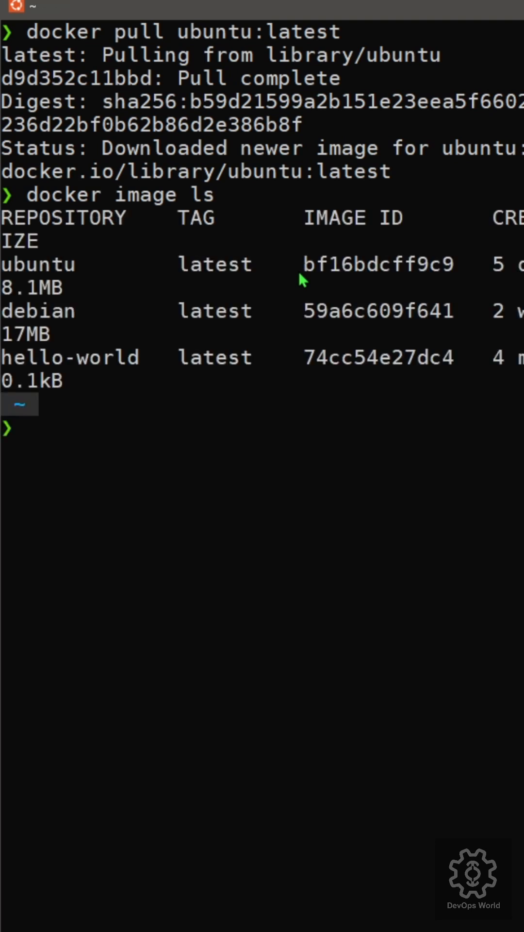
{"action": "mouse_move", "coordinate": [162, 433]}
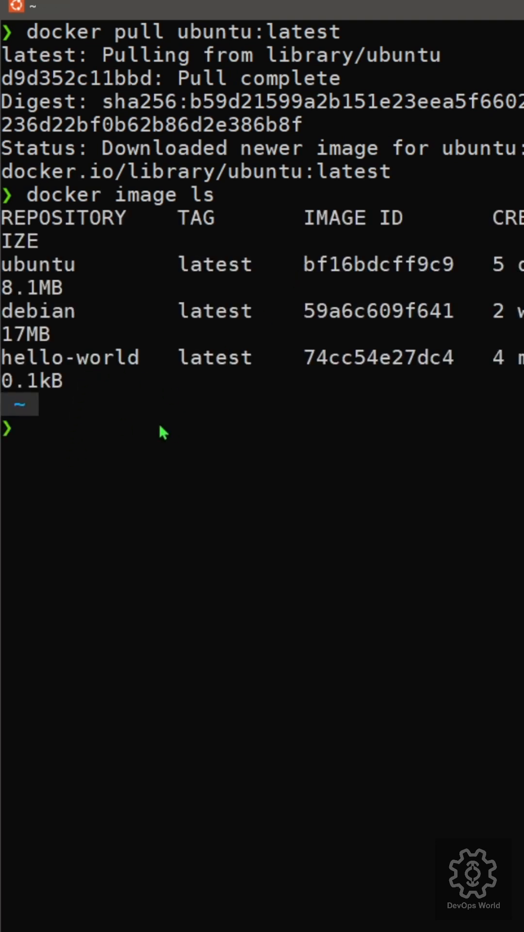
{"action": "double_click", "coordinate": [39, 264]}
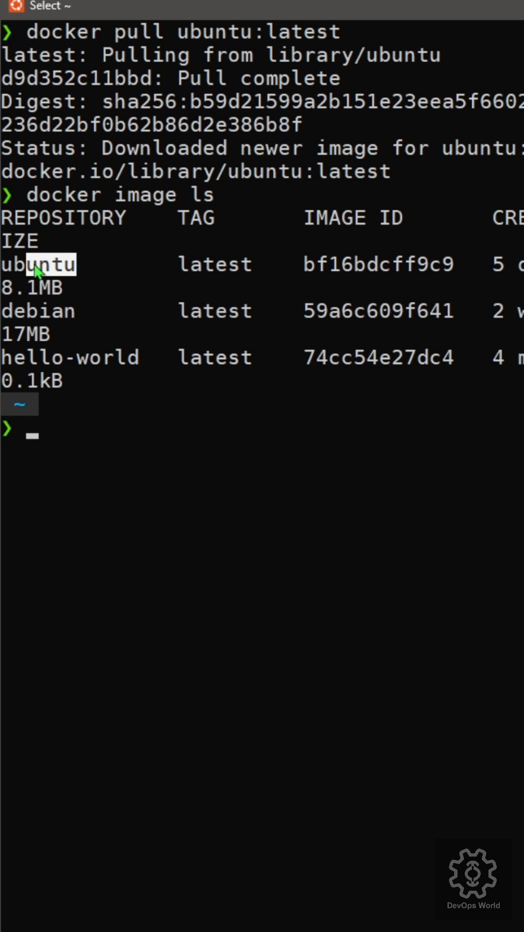